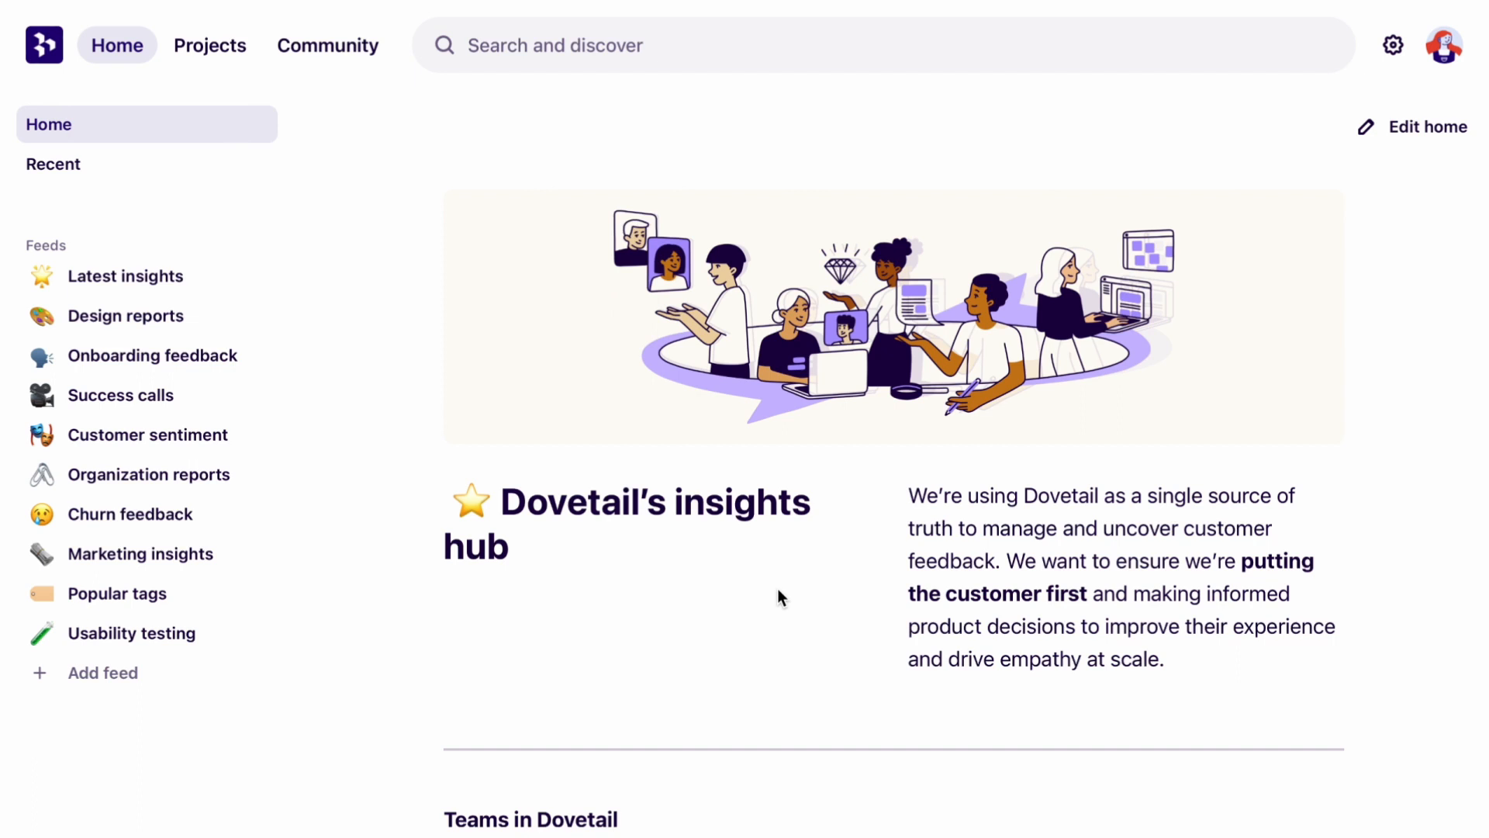
pyautogui.moveTo(939, 443)
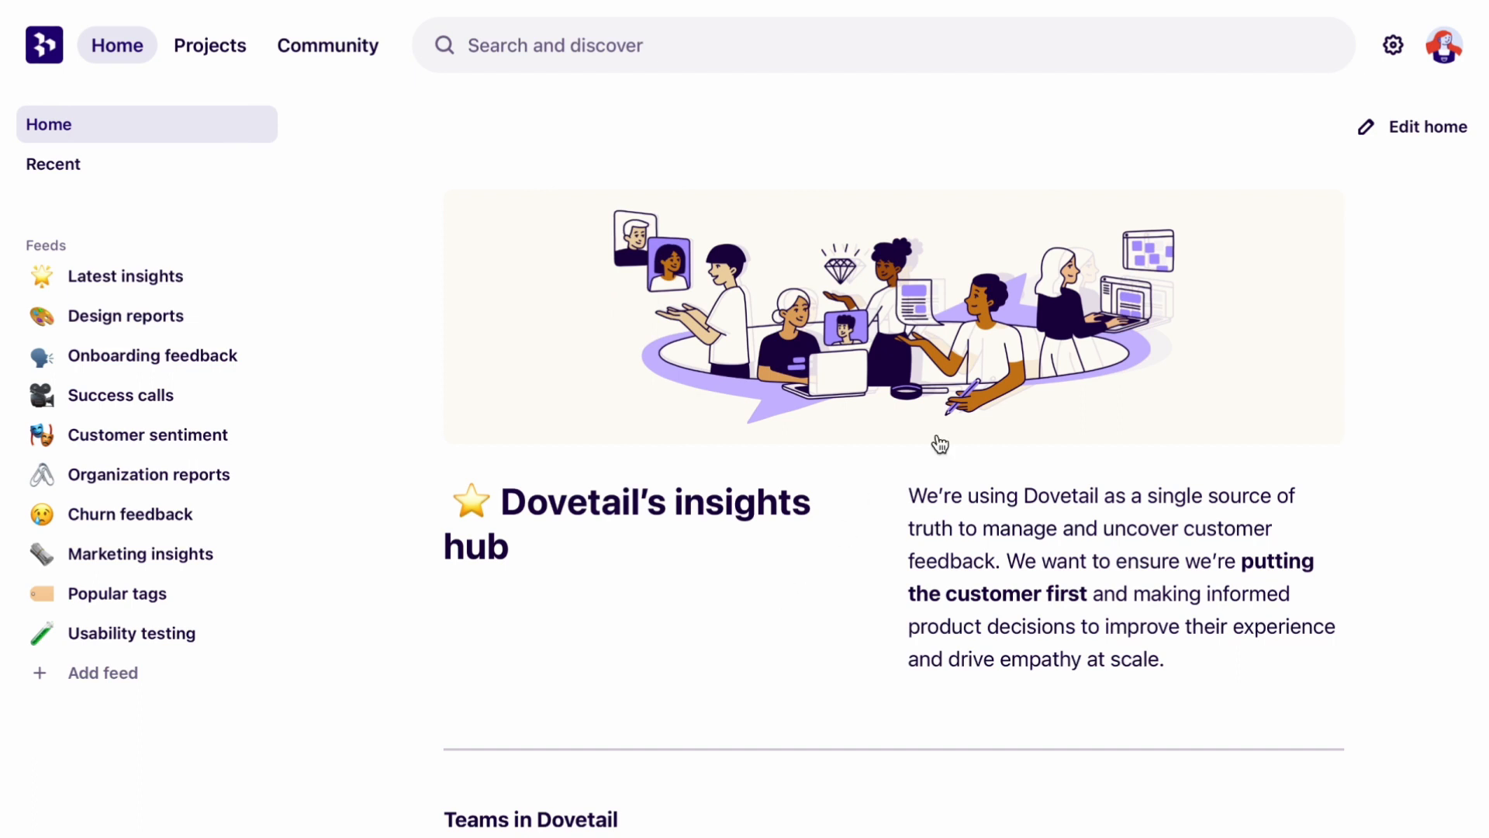
# Go to the workspace Integrations settings and scroll down to the Slack card
pyautogui.click(1393, 45)
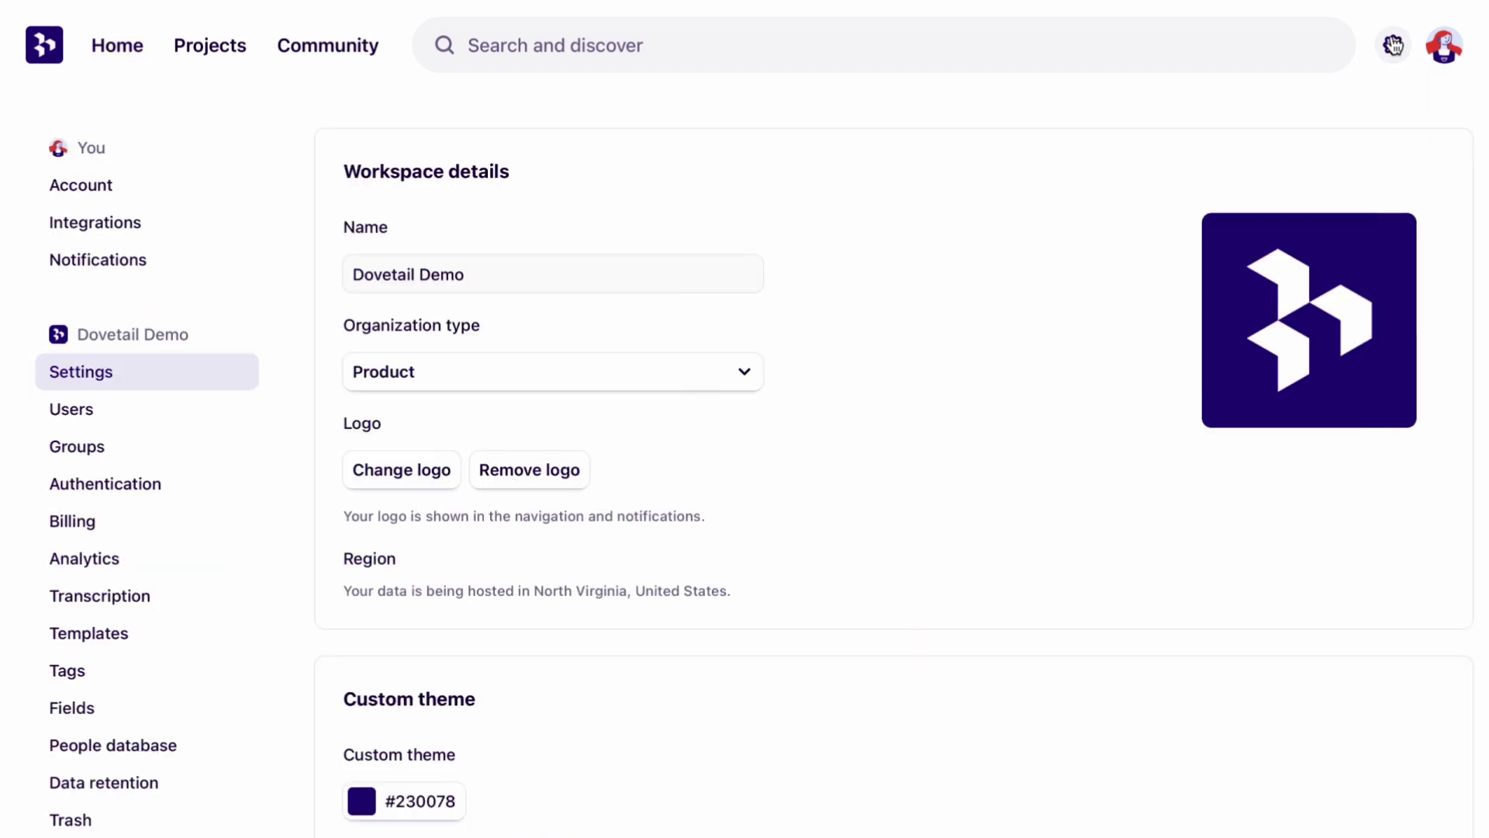
pyautogui.click(94, 223)
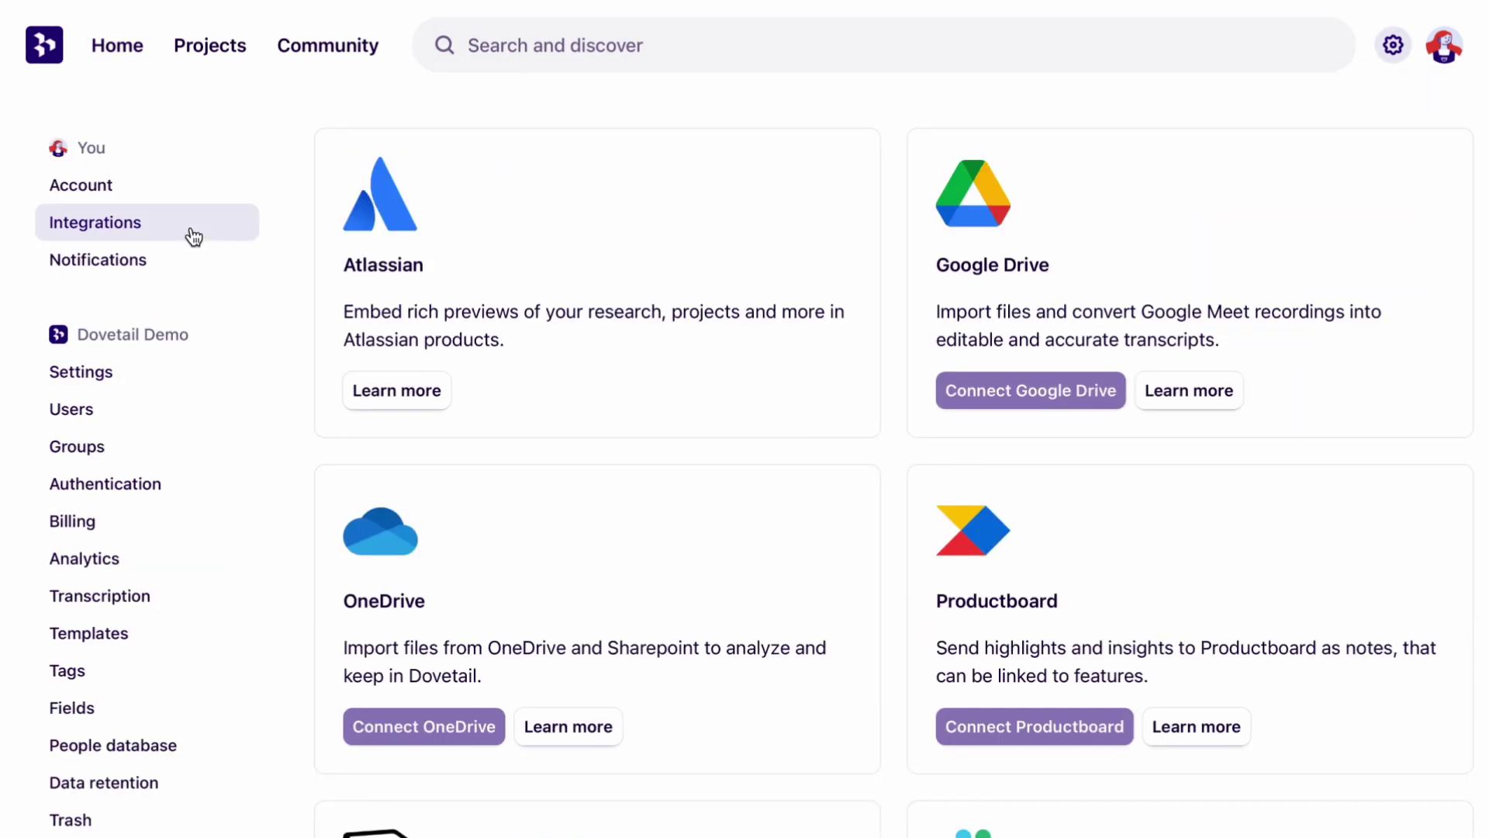
pyautogui.scroll(-3)
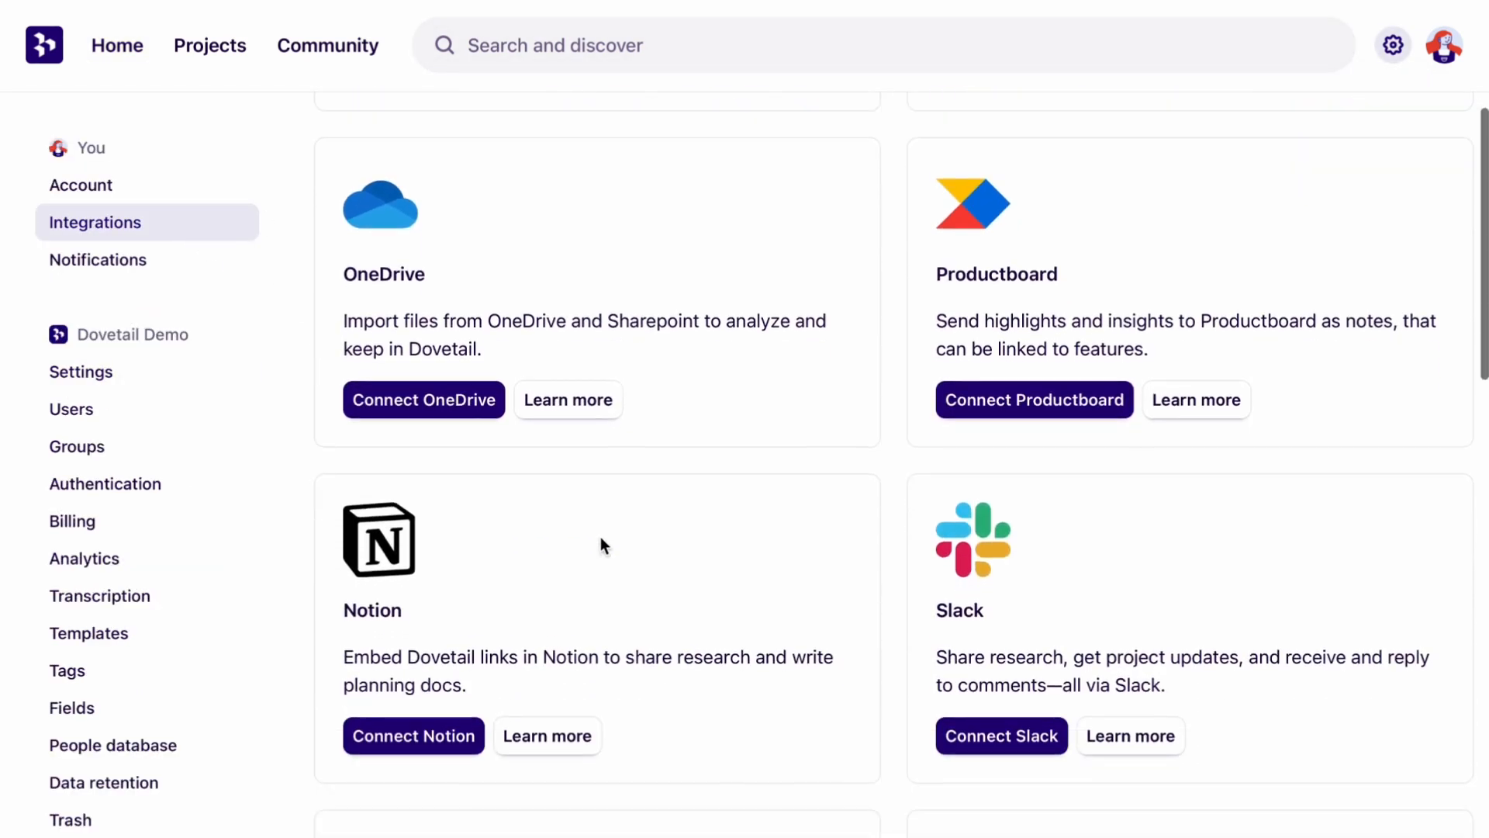
pyautogui.click(1001, 735)
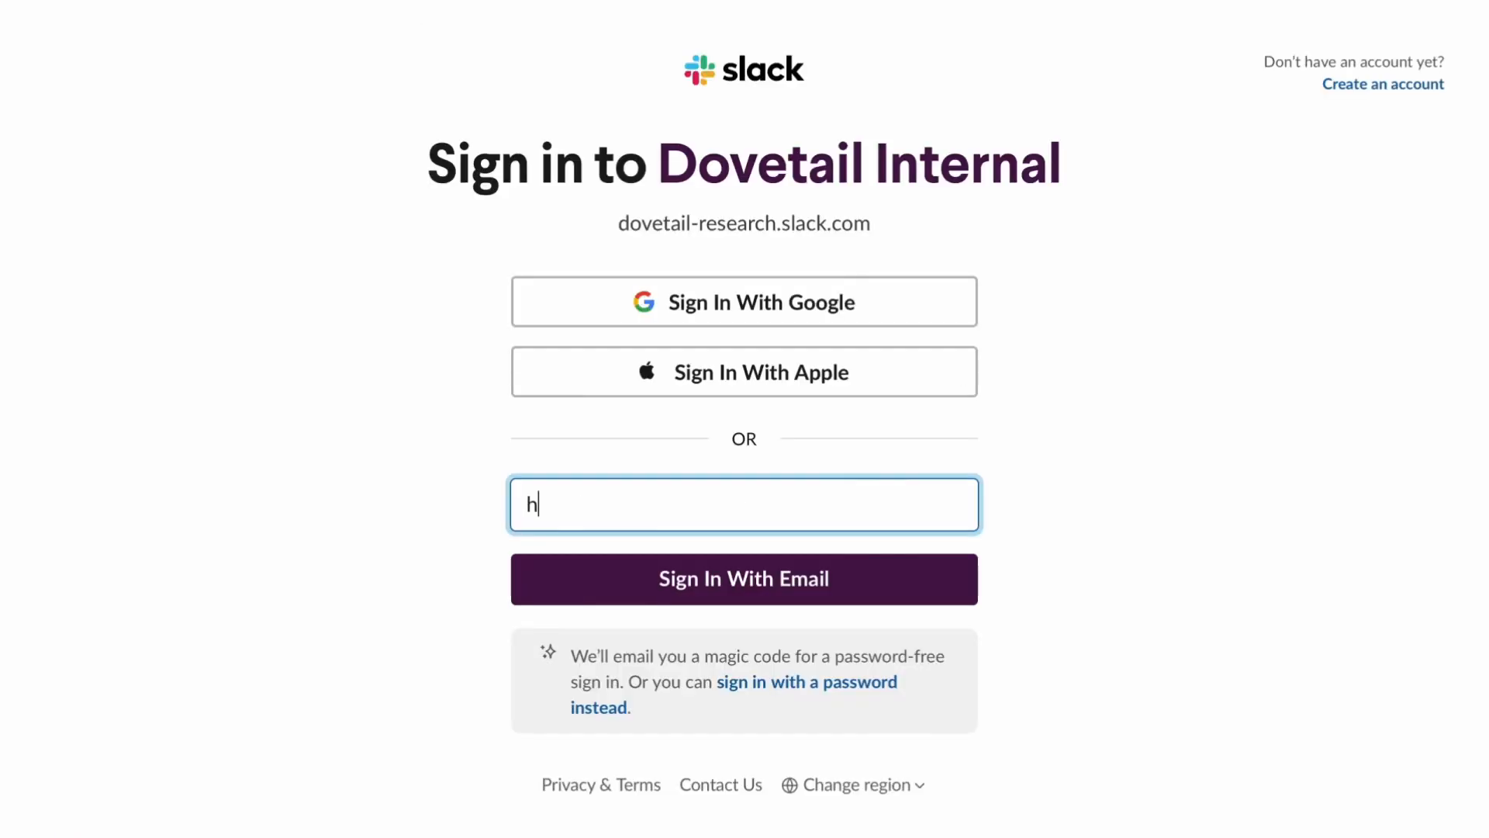
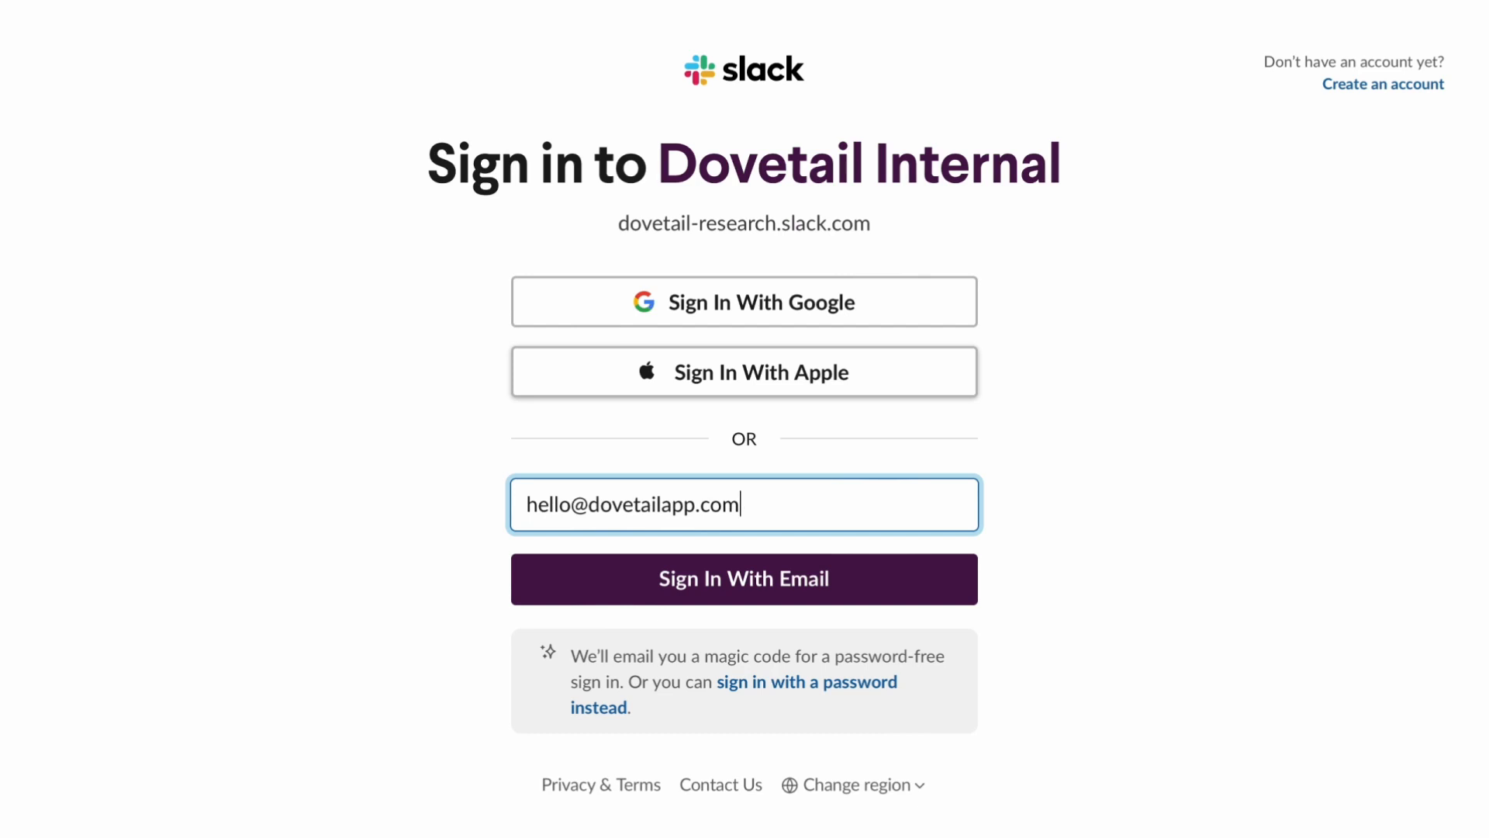
pyautogui.click(744, 578)
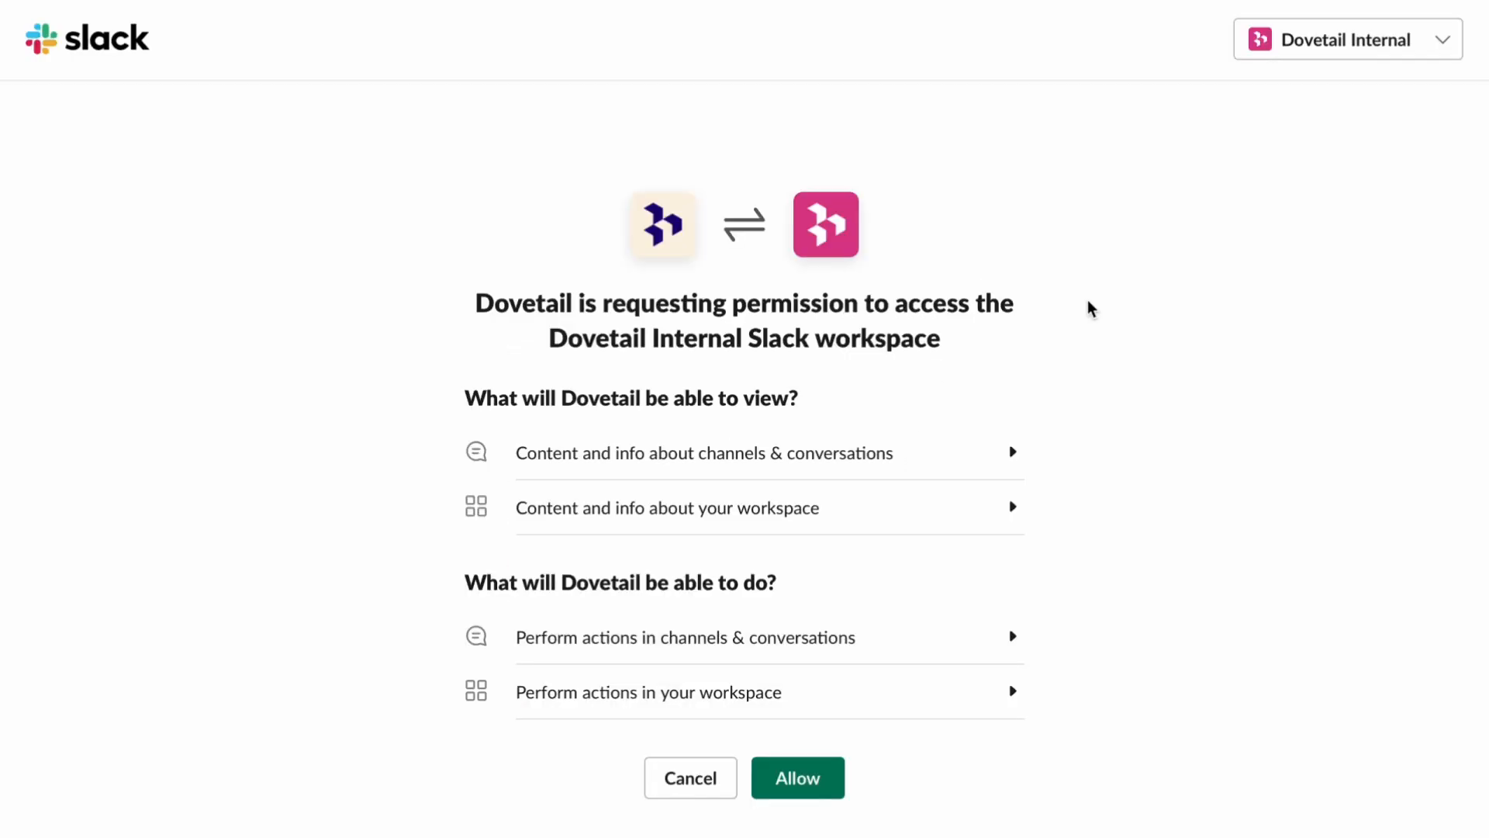
pyautogui.moveTo(924, 637)
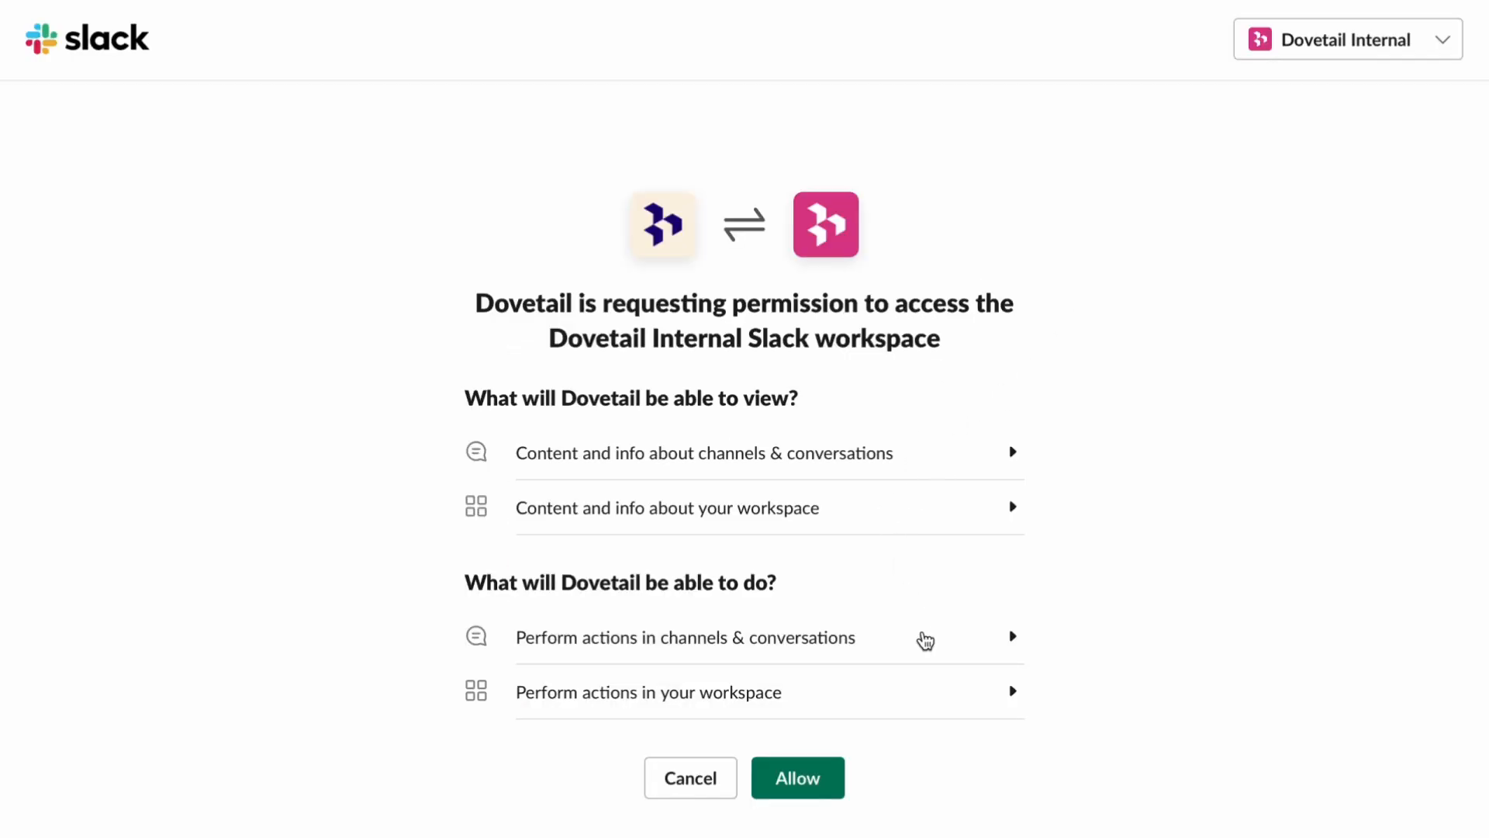
# Authorise Dovetail in Slack and open the 'Why customers love the new search' insight
pyautogui.click(796, 778)
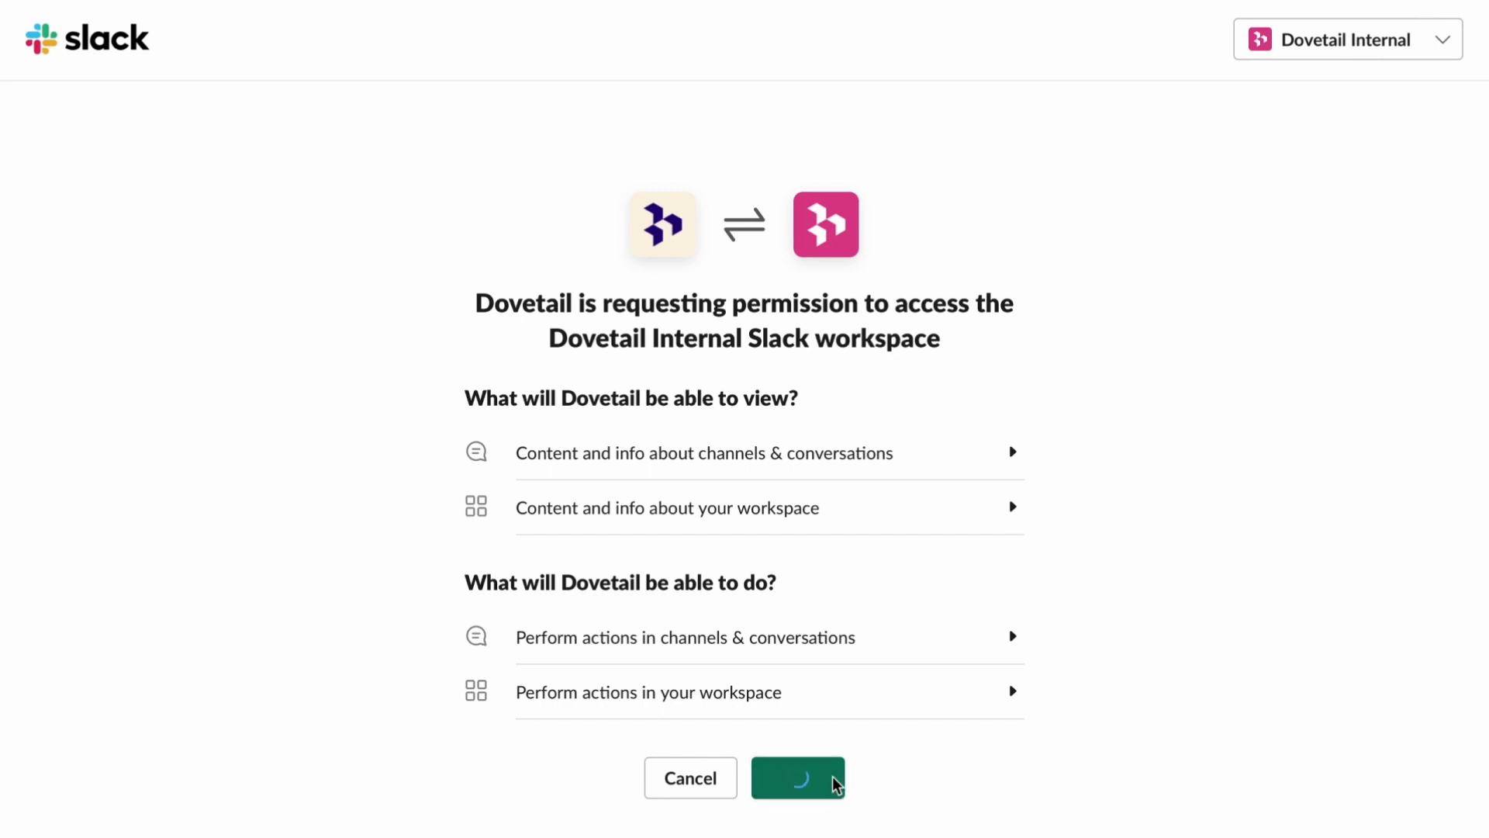
pyautogui.click(798, 777)
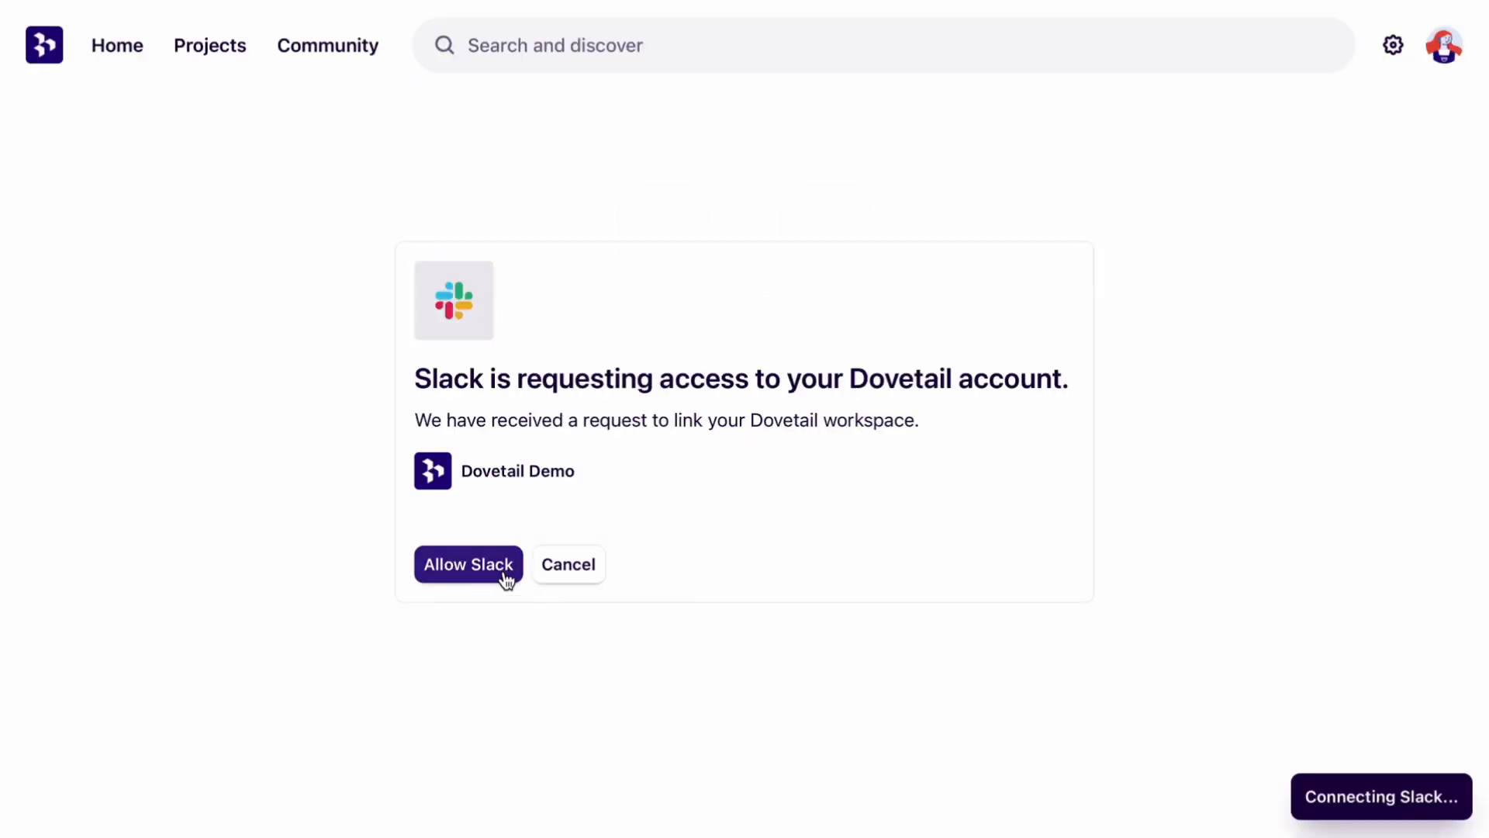
pyautogui.click(466, 563)
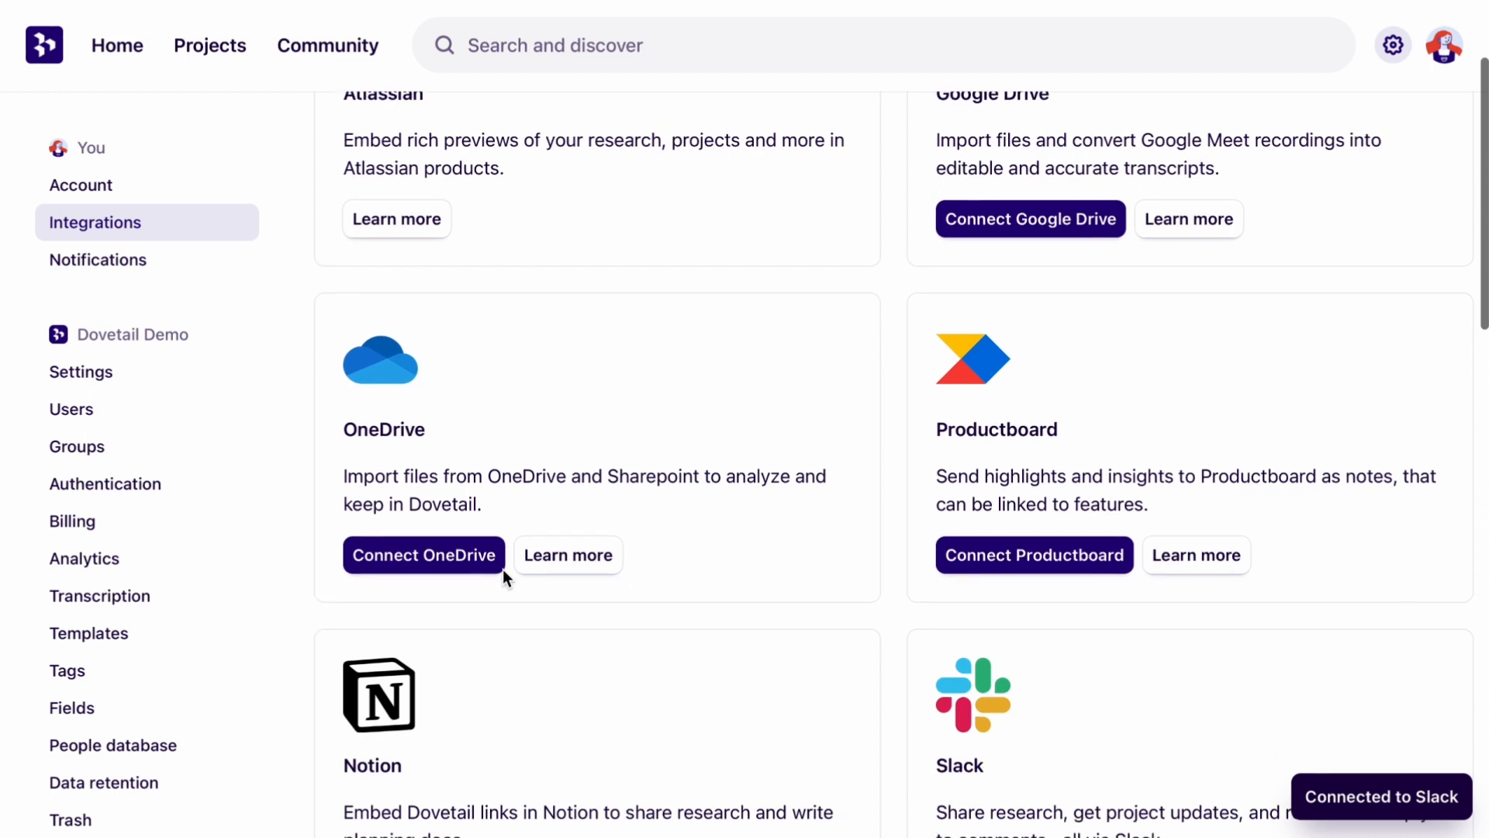
pyautogui.scroll(-3)
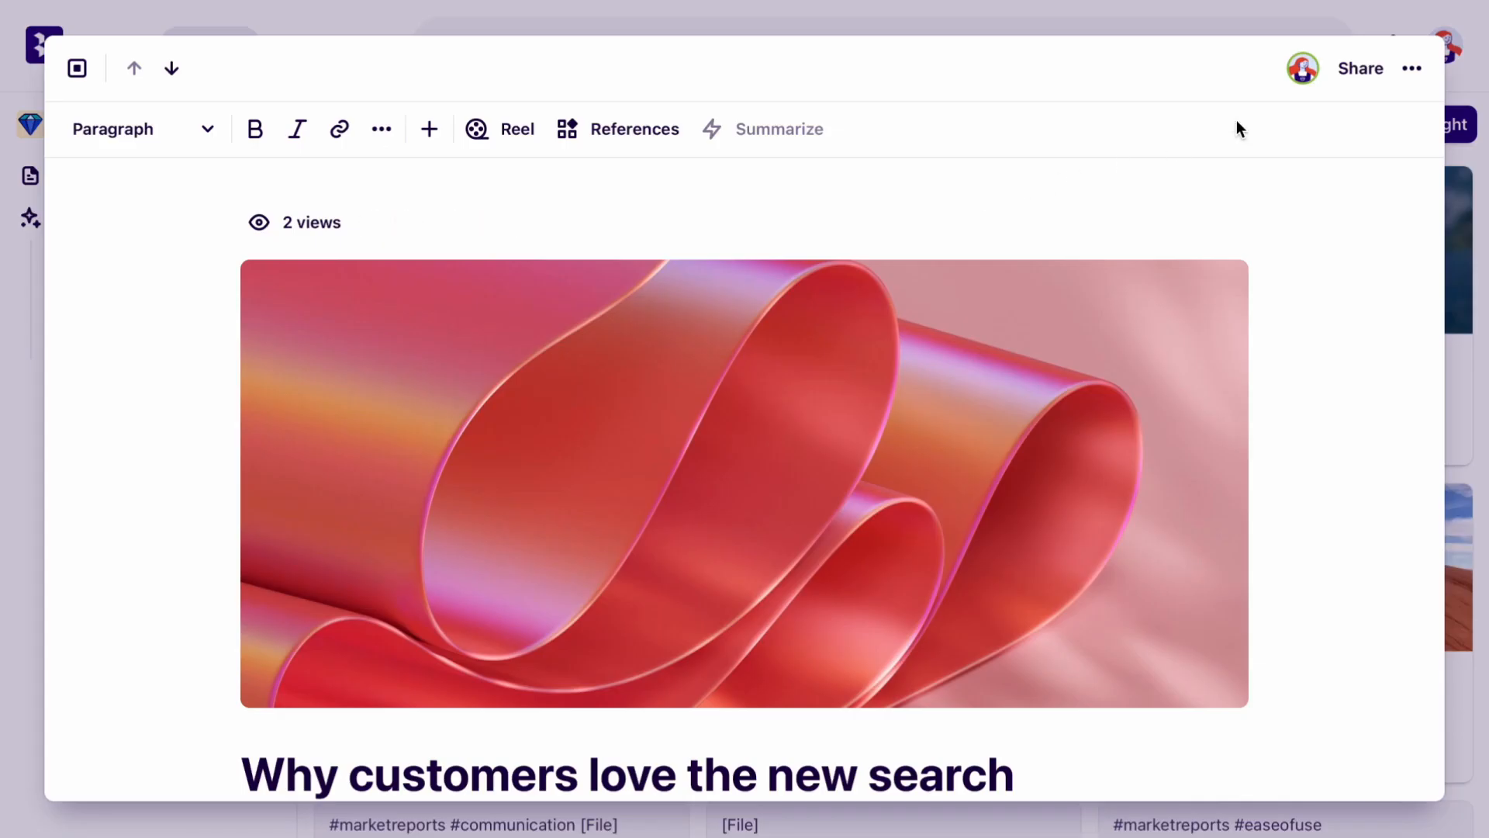
# Share the insight to the Slack group DM with 'Hey team, check out this insight!'
pyautogui.click(1358, 67)
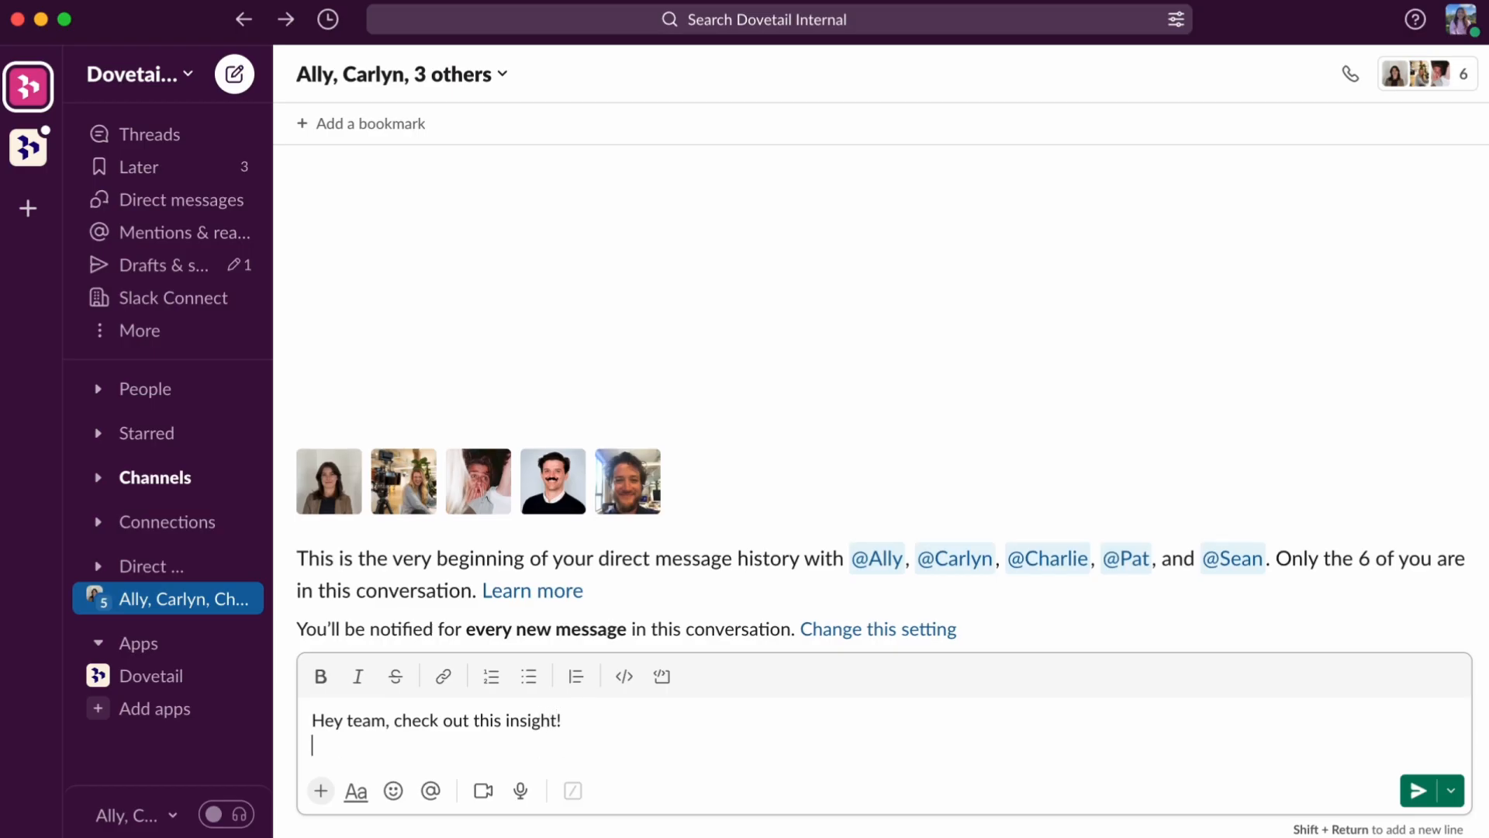
pyautogui.click(1421, 790)
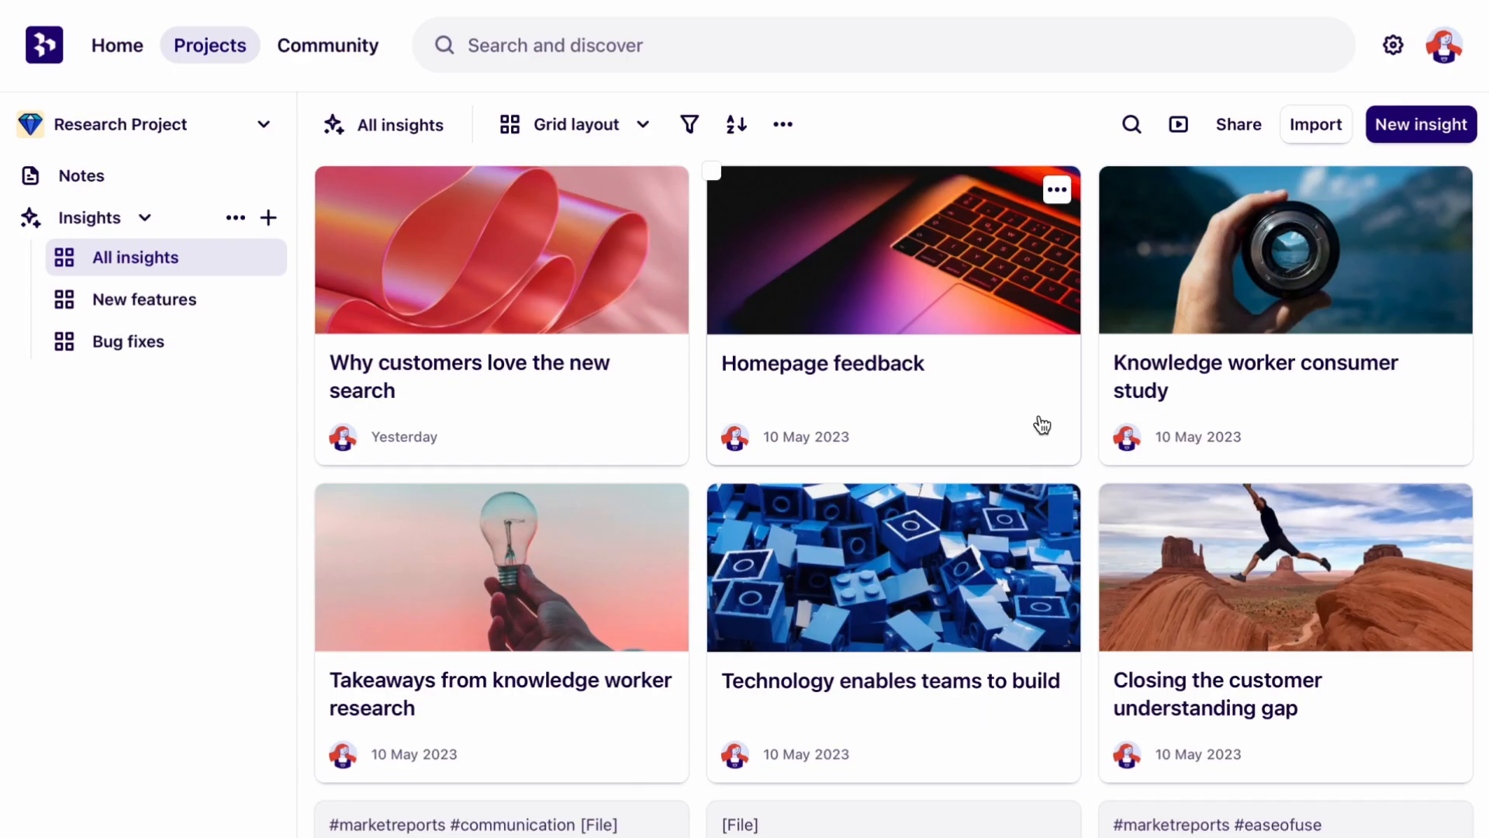
pyautogui.moveTo(1065, 395)
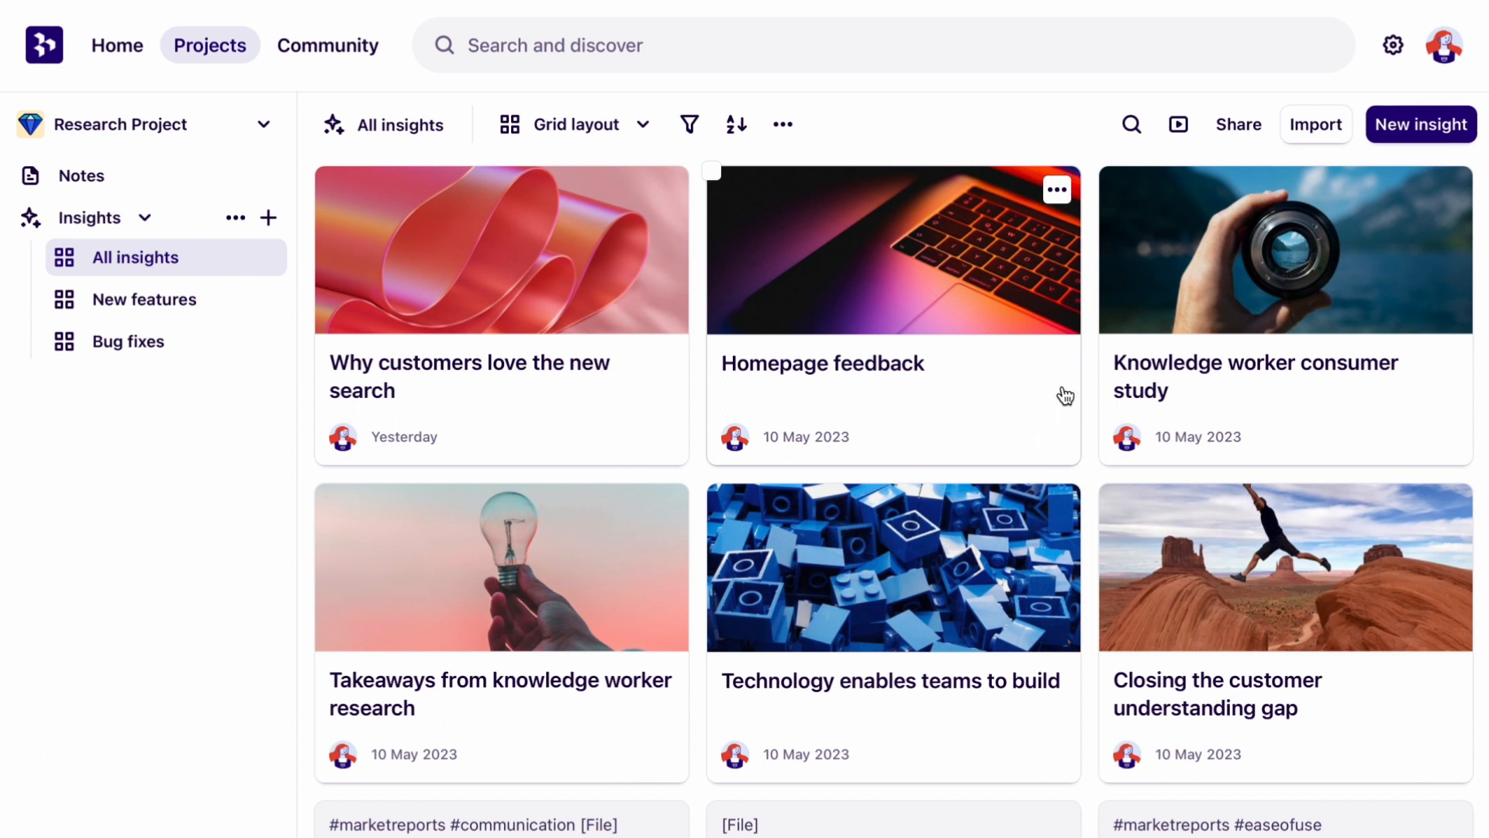
# Turn on Slack notifications in settings and follow the Research Project
pyautogui.click(1392, 45)
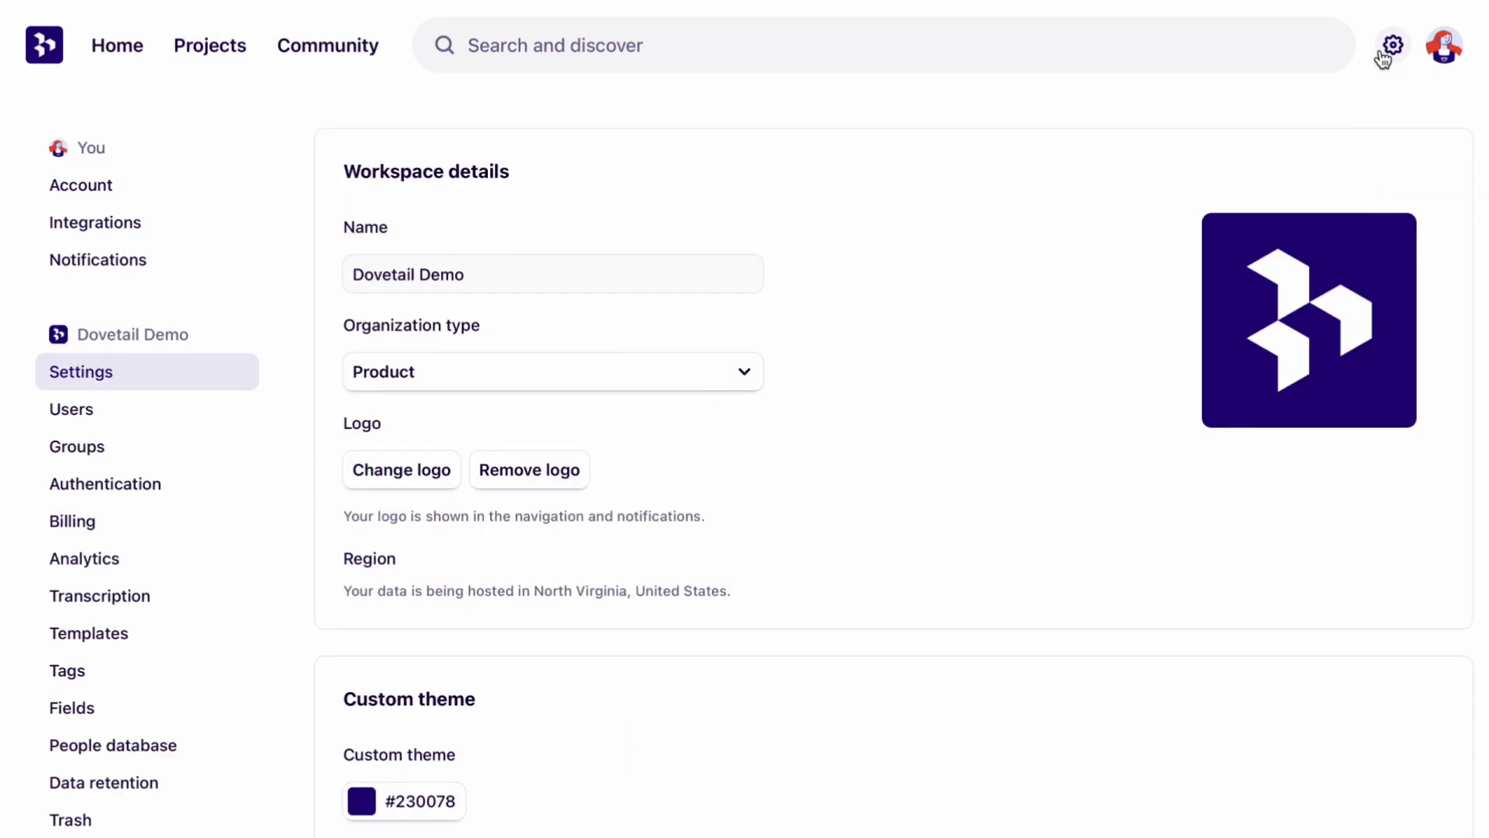
pyautogui.click(98, 259)
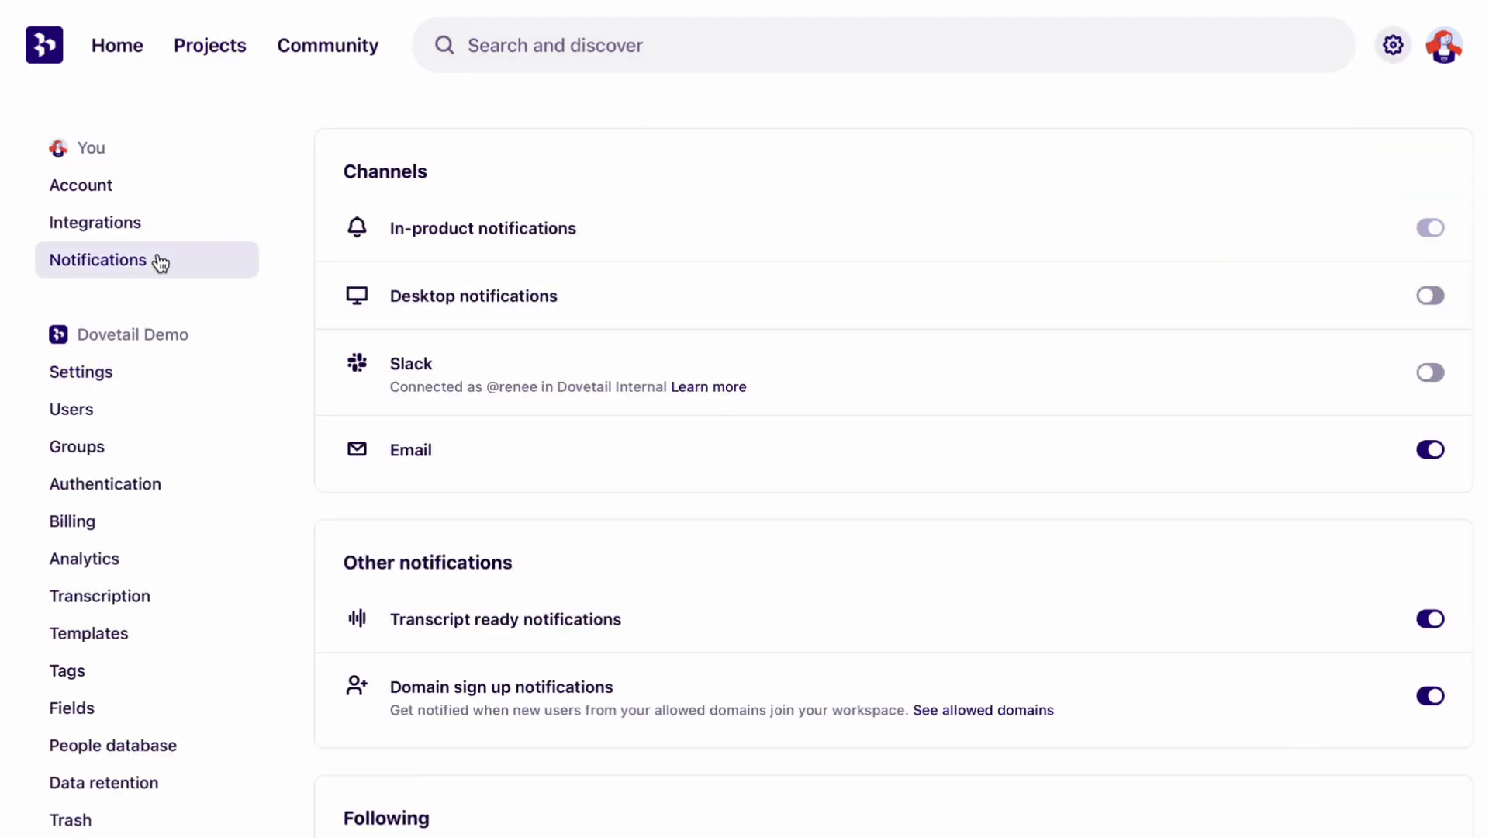
pyautogui.moveTo(1179, 382)
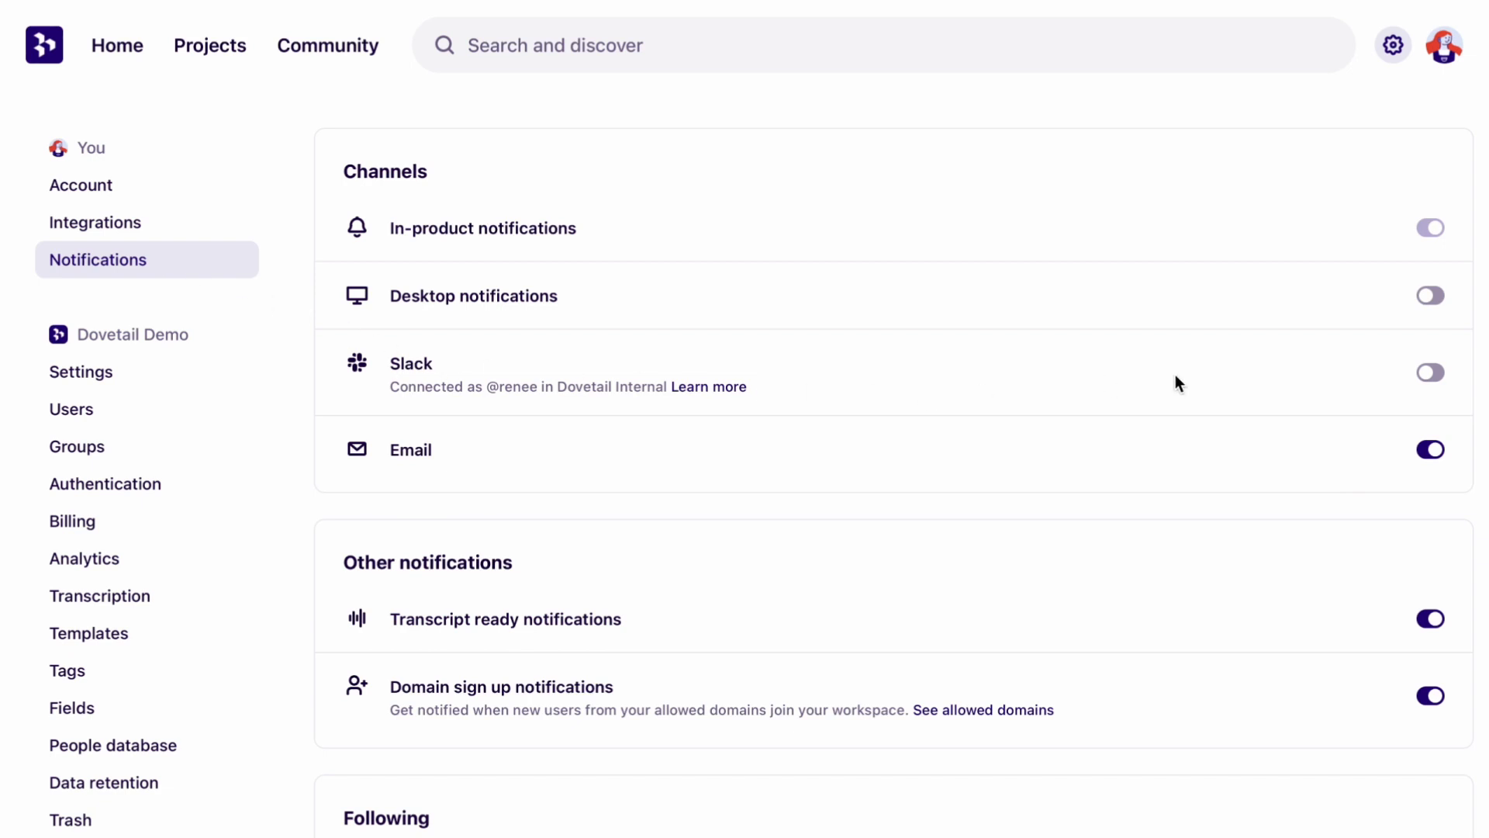
pyautogui.click(210, 45)
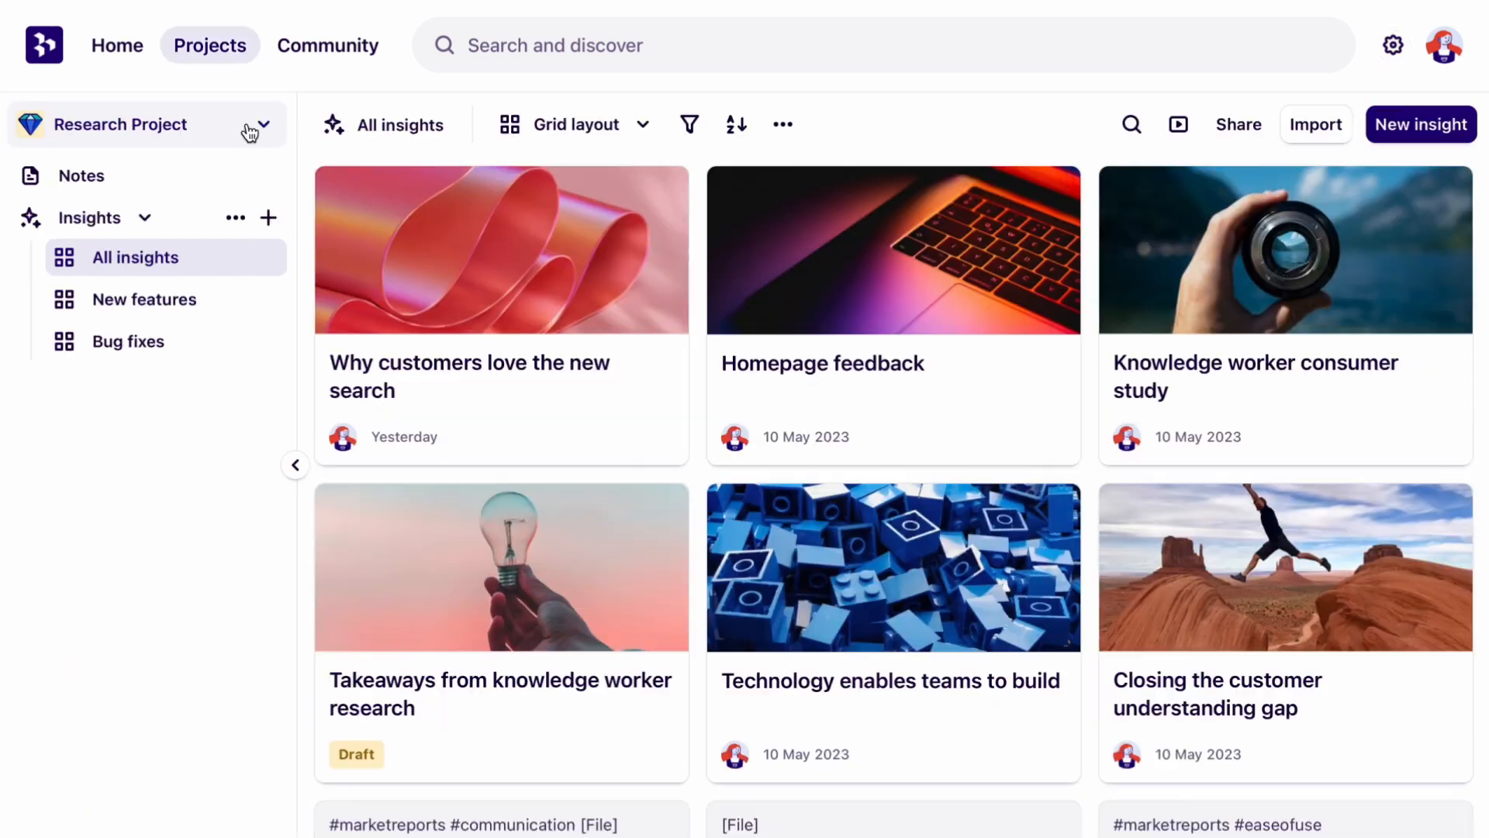
pyautogui.click(262, 124)
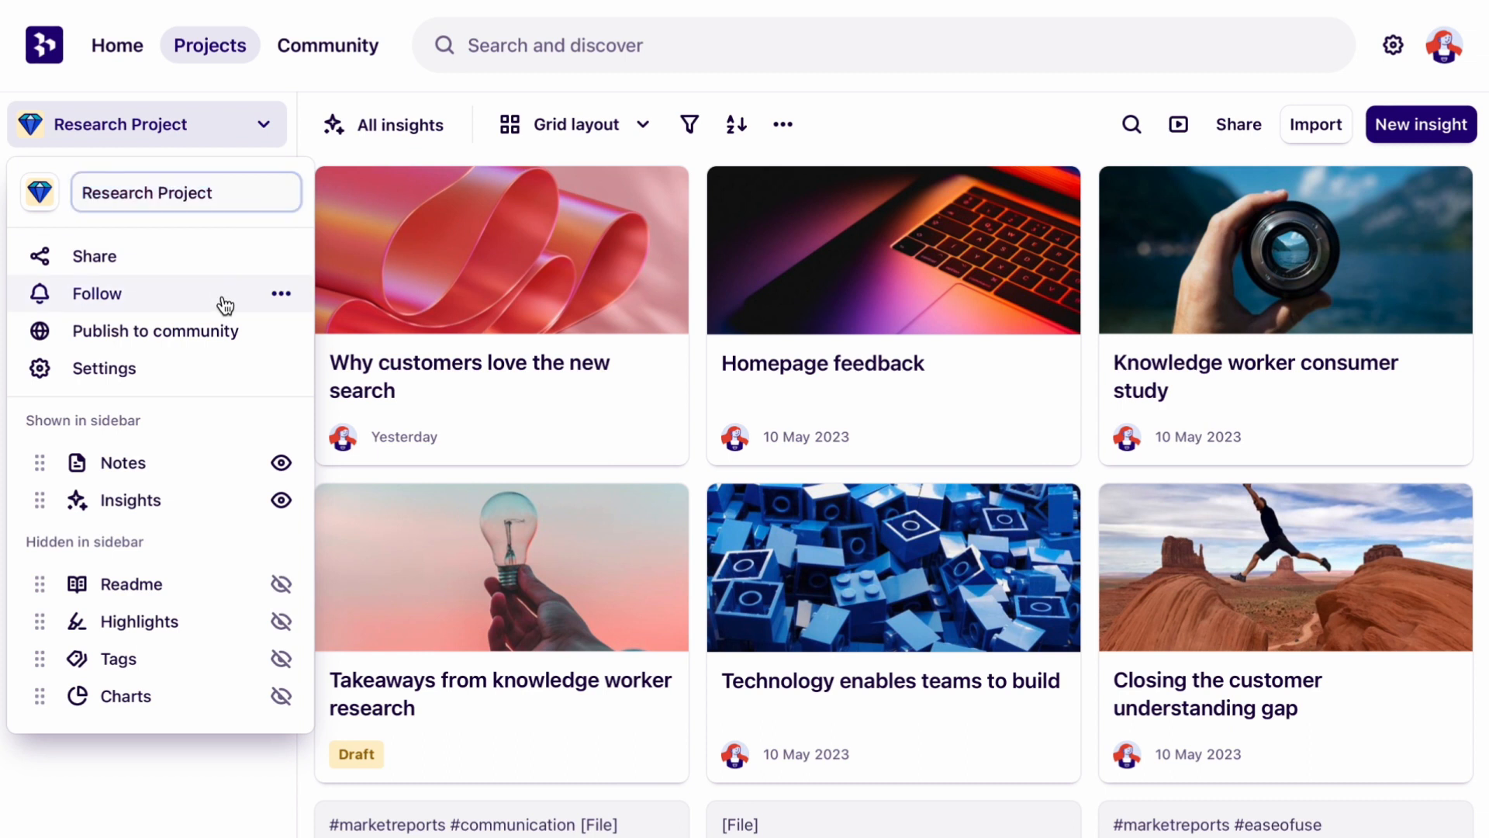
pyautogui.click(501, 566)
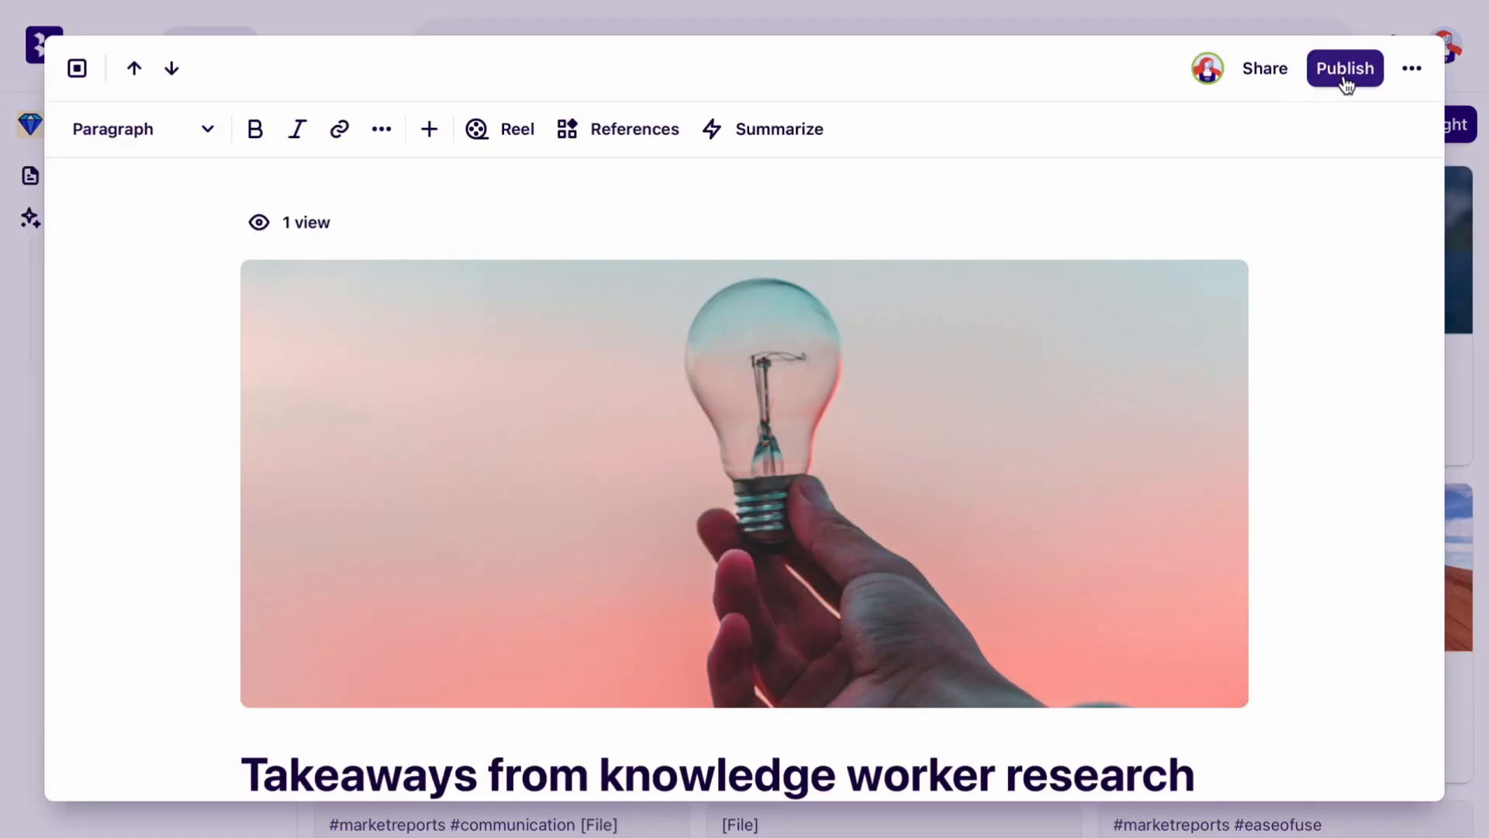
# Publish the 'Takeaways from knowledge worker research' insight and scroll to its three comments
pyautogui.click(1345, 68)
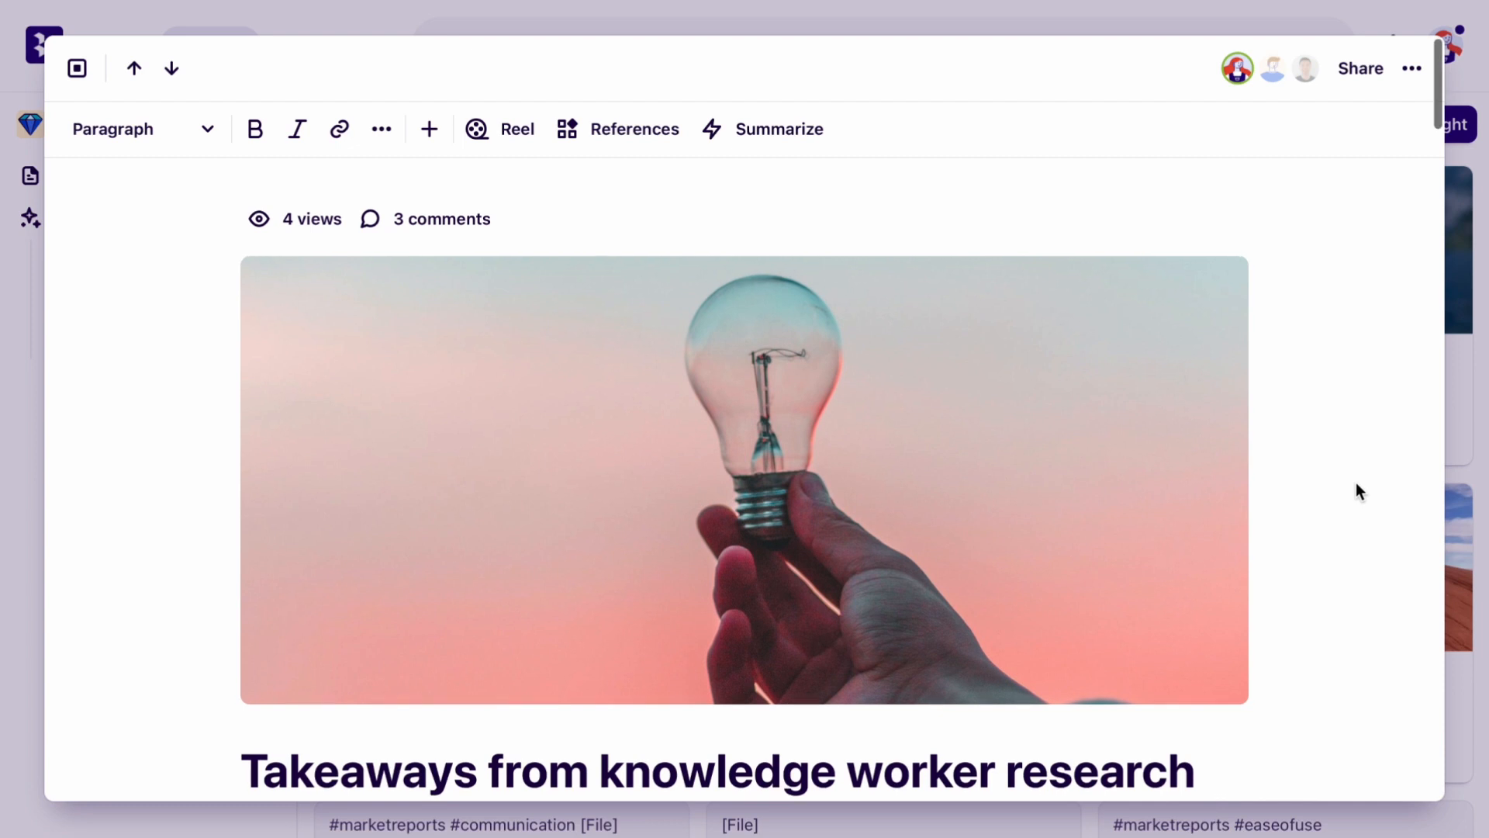
pyautogui.scroll(-3)
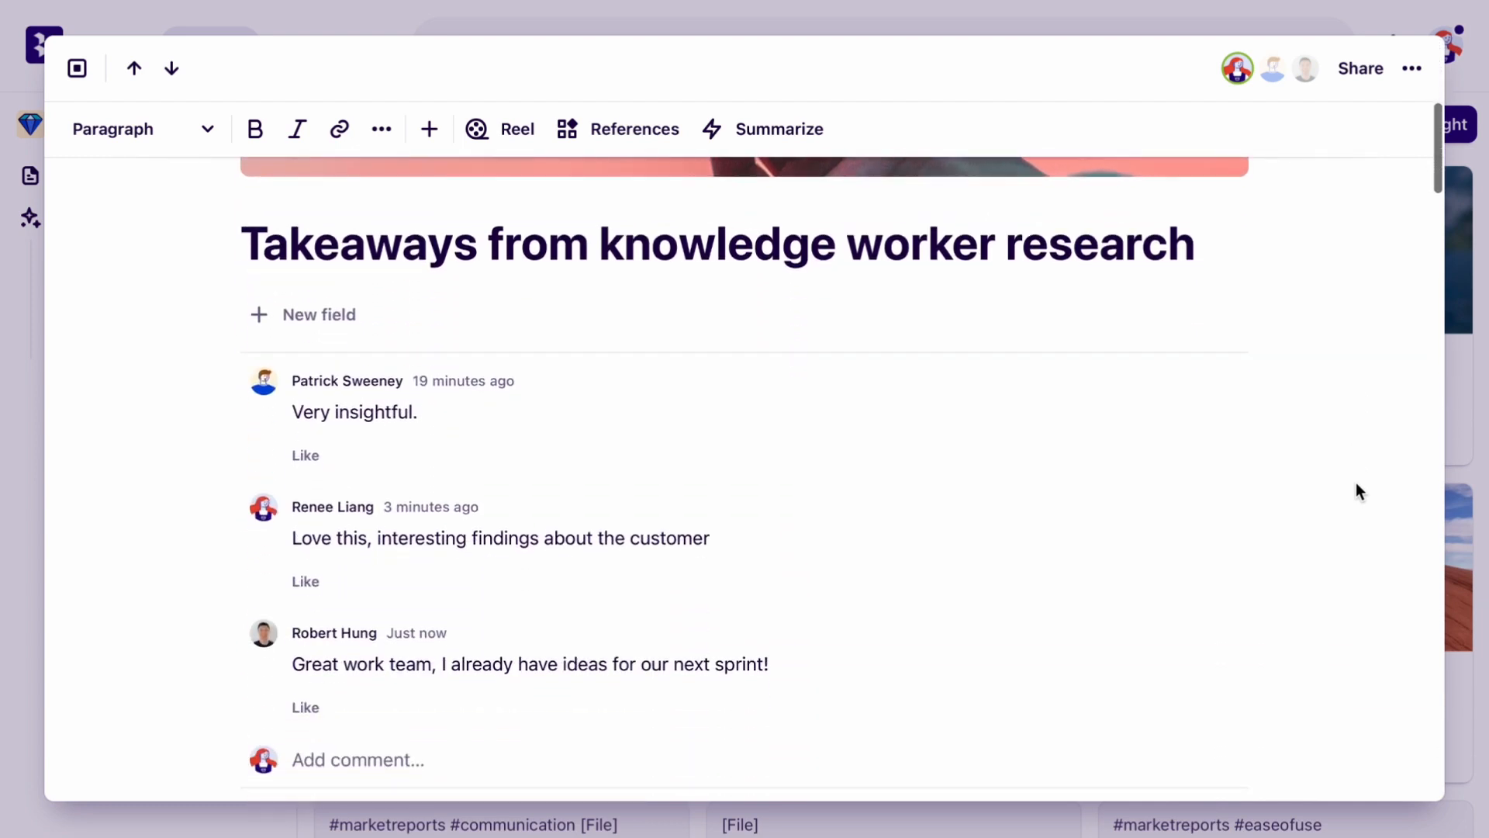
pyautogui.scroll(-3)
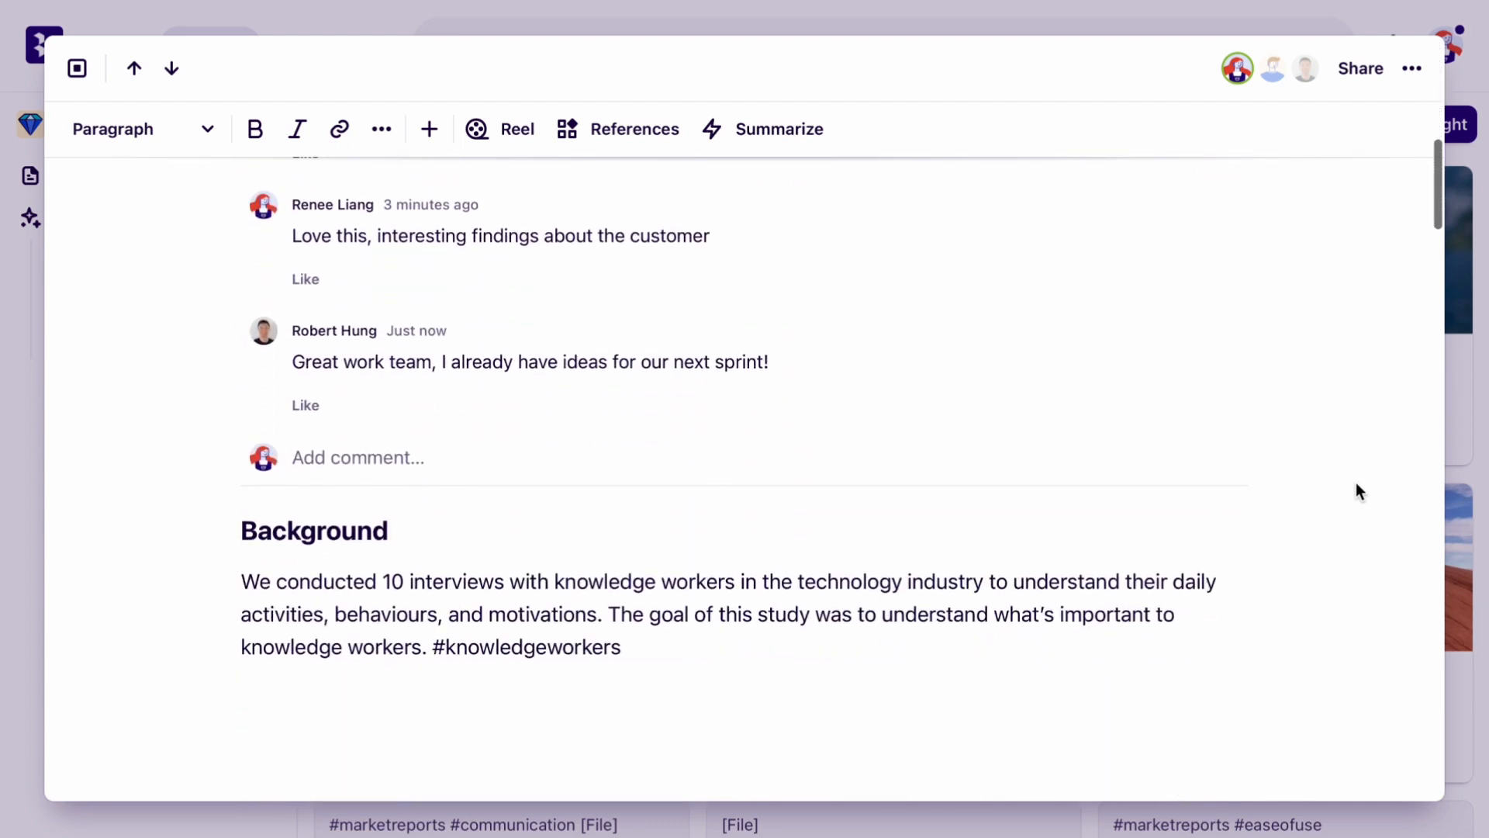